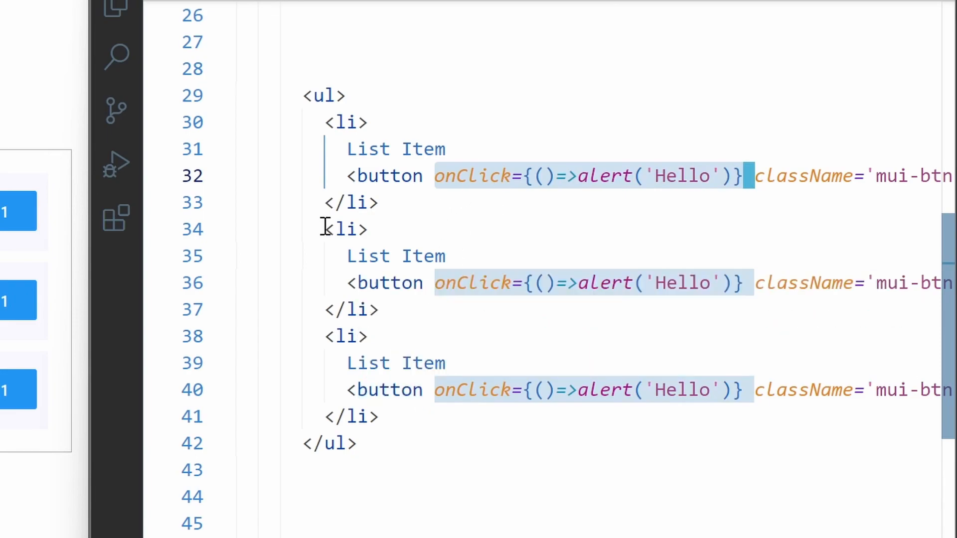
{"action": "mouse_move", "coordinate": [461, 176]}
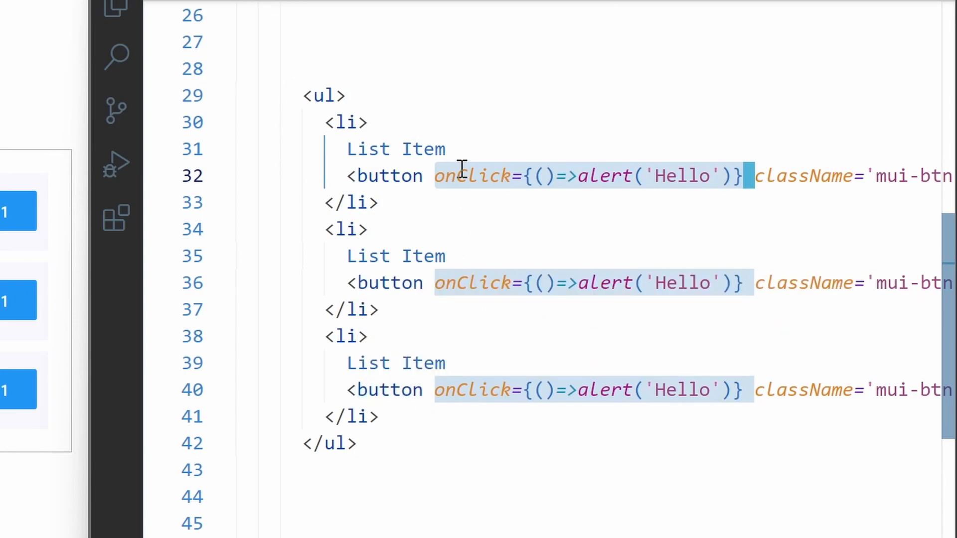
{"action": "mouse_move", "coordinate": [320, 95]}
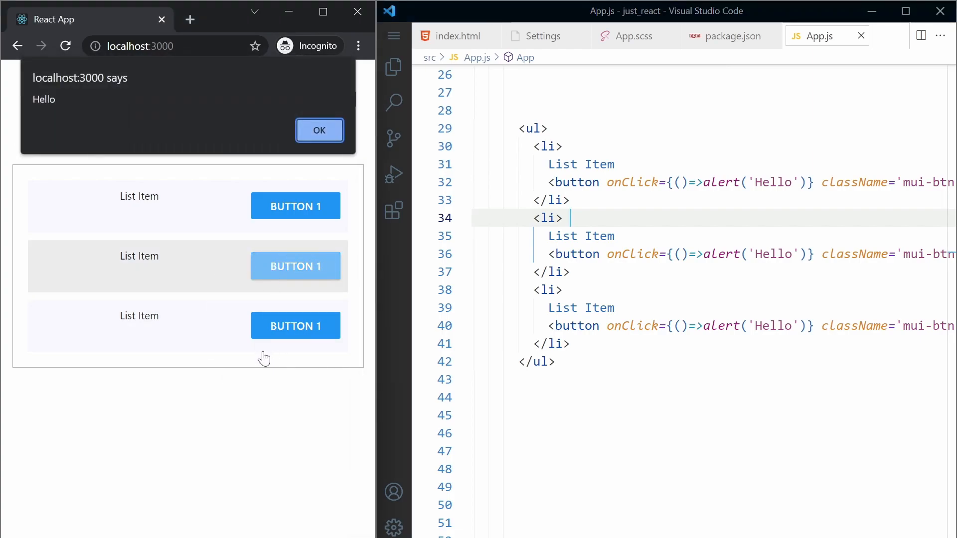
{"action": "mouse_move", "coordinate": [393, 210]}
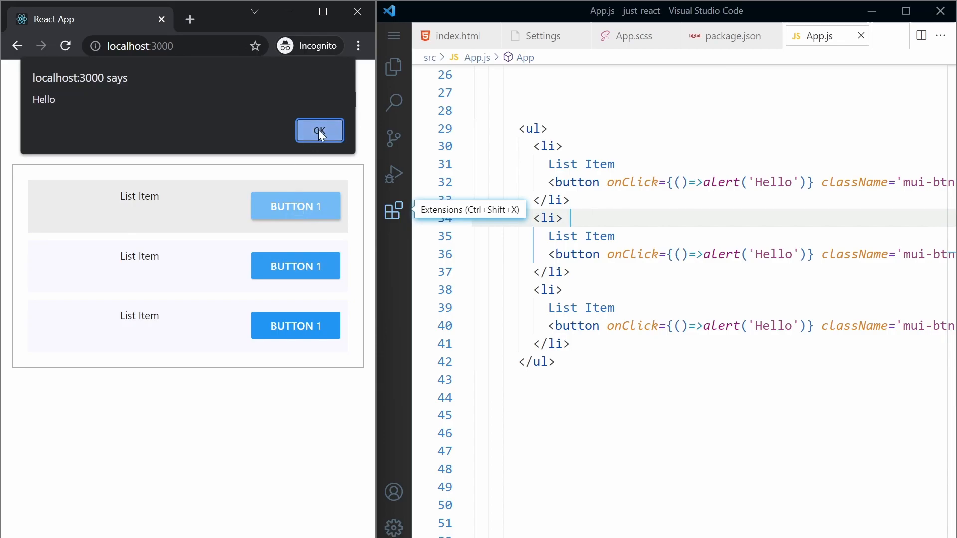
- Dismiss the 'localhost:3000 says Hello' alert with OK
{"action": "left_click", "coordinate": [319, 130]}
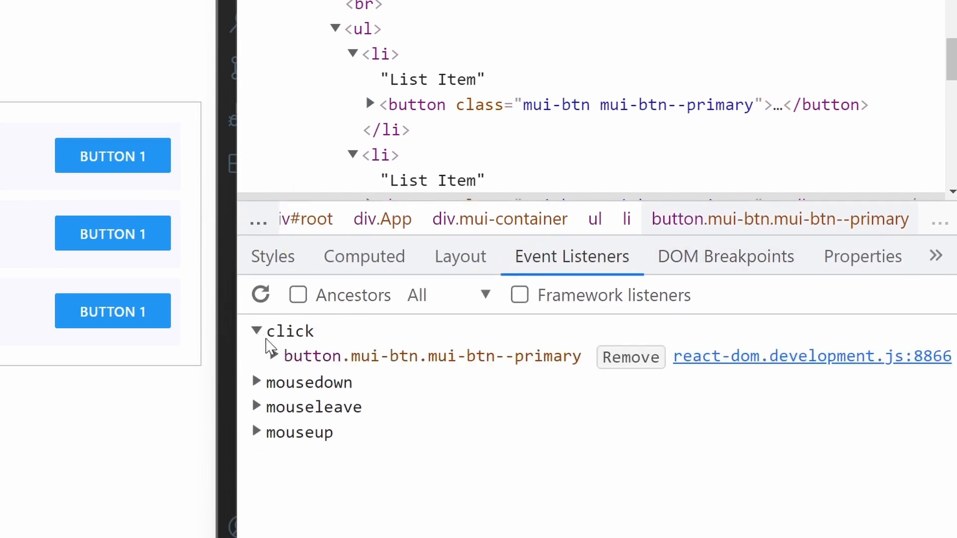
- Expand the button.mui-btn click listener to reveal its noop() handler, then dismiss its context menu
{"action": "left_click", "coordinate": [274, 357]}
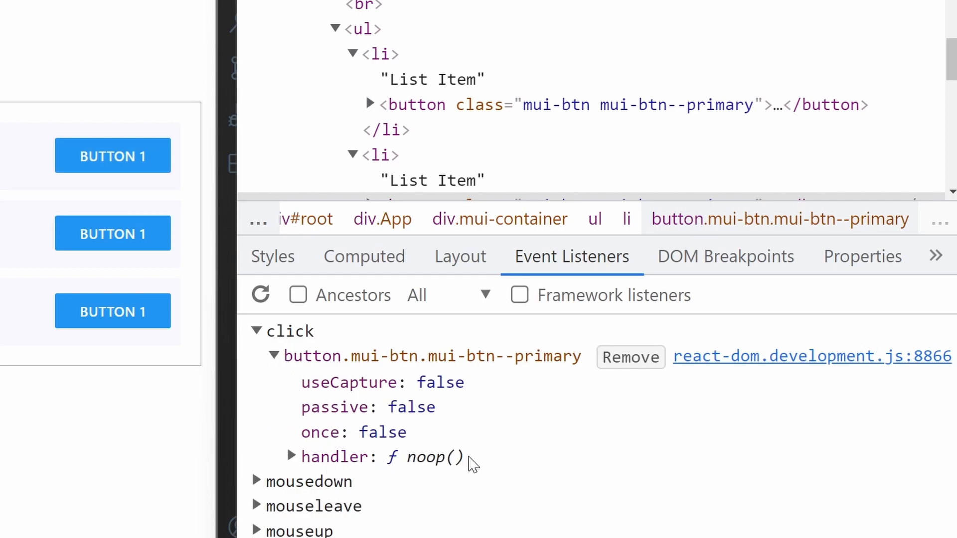
{"action": "left_click", "coordinate": [291, 457]}
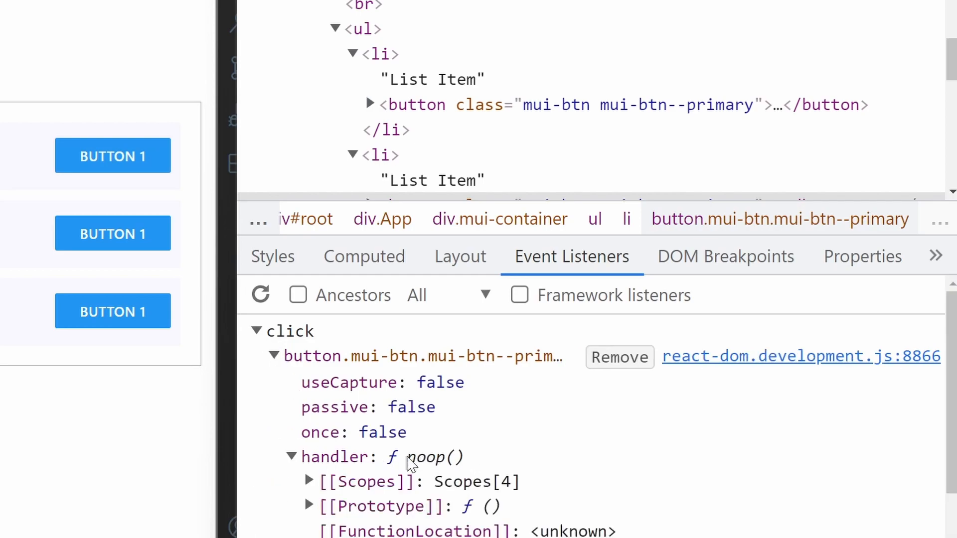
{"action": "right_click", "coordinate": [427, 457]}
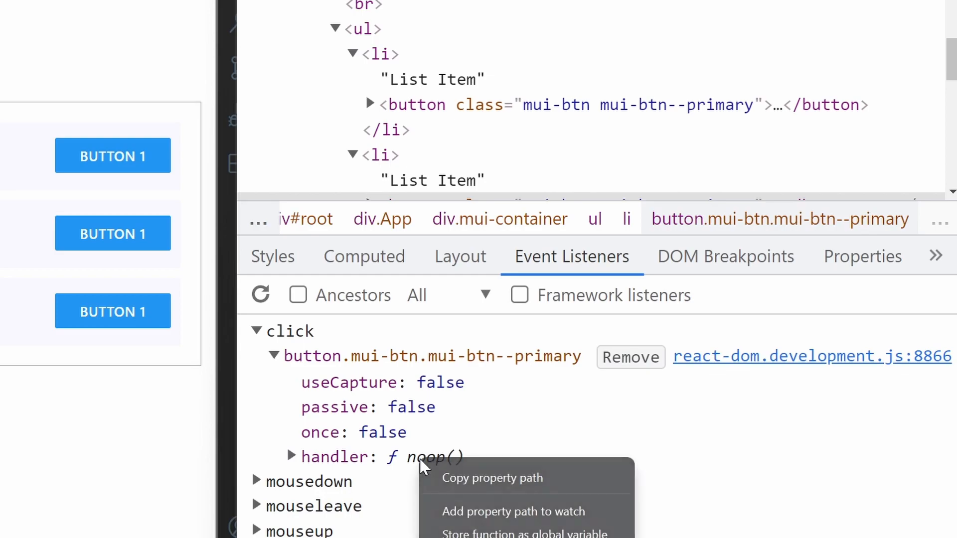
{"action": "left_click", "coordinate": [808, 356]}
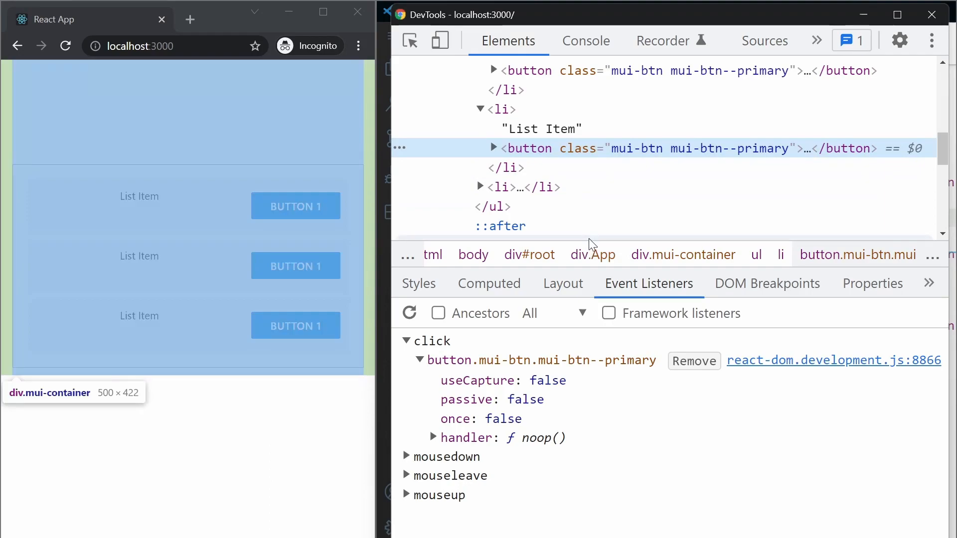
{"action": "mouse_move", "coordinate": [801, 244]}
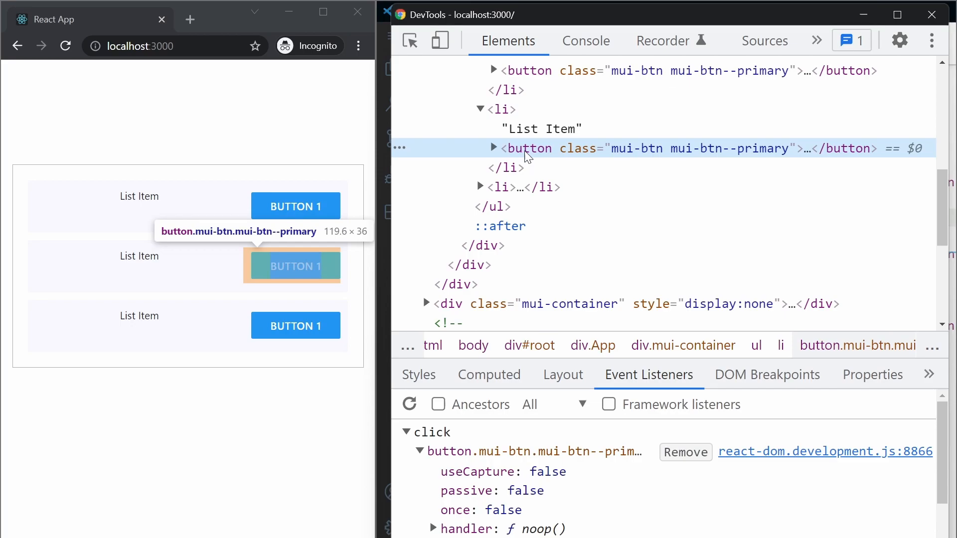
{"action": "scroll", "scroll_direction": "up", "scroll_amount": 3}
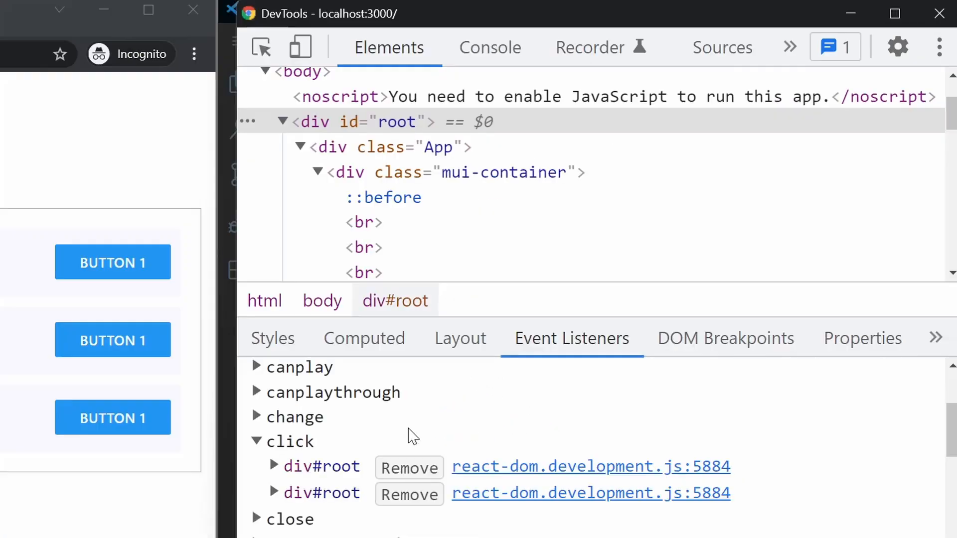
{"action": "mouse_move", "coordinate": [322, 467]}
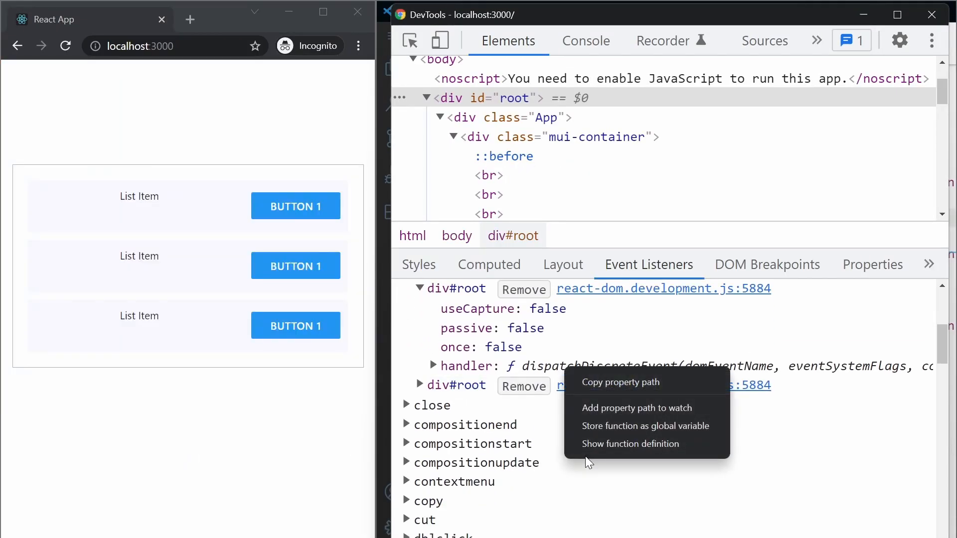
- Open the dispatchDiscreteEvent definition behind div#root's click listener in Sources
{"action": "left_click", "coordinate": [631, 444]}
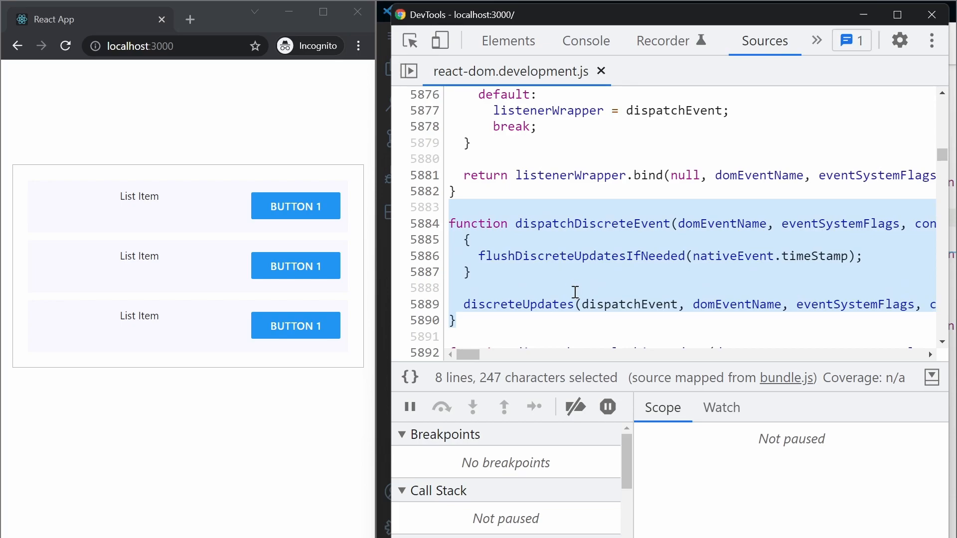
{"action": "mouse_move", "coordinate": [570, 284]}
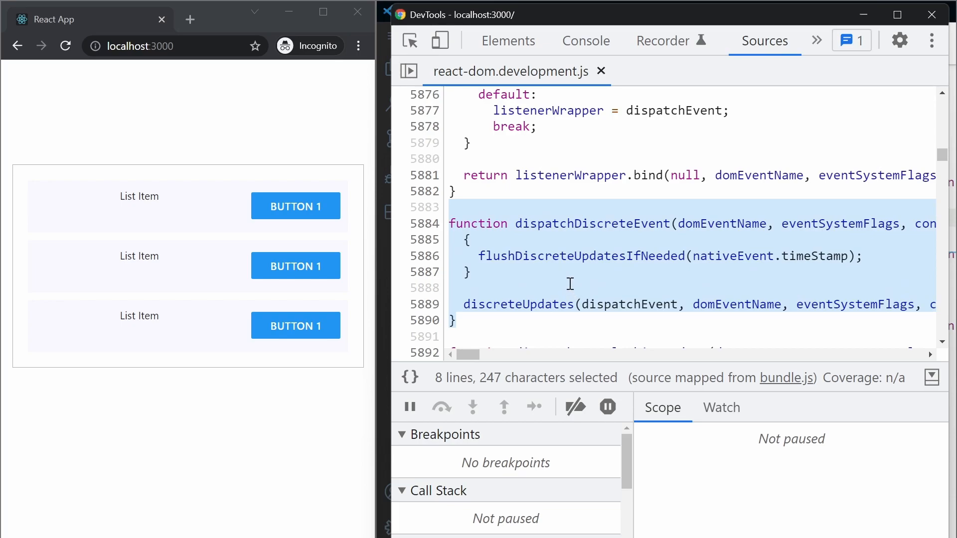
{"action": "mouse_move", "coordinate": [588, 274]}
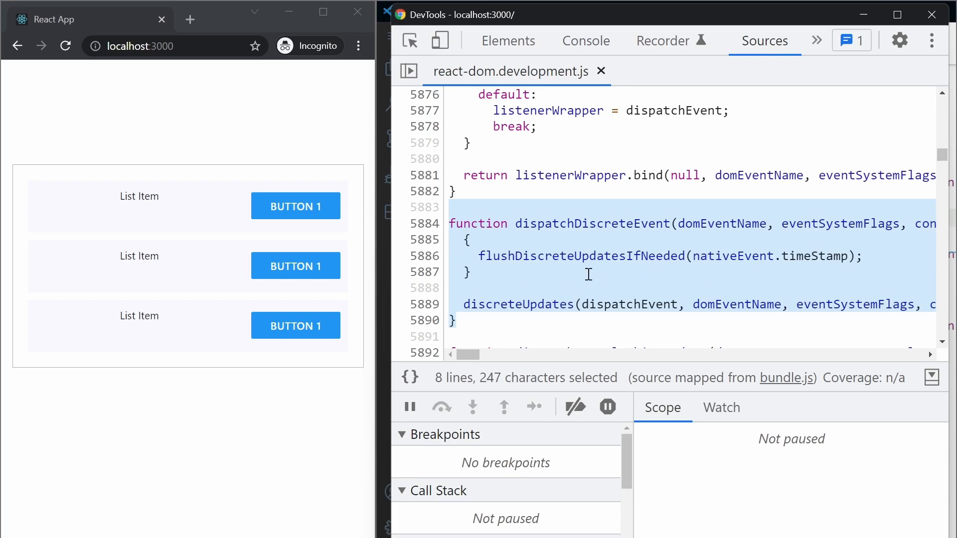
{"action": "left_click", "coordinate": [456, 324]}
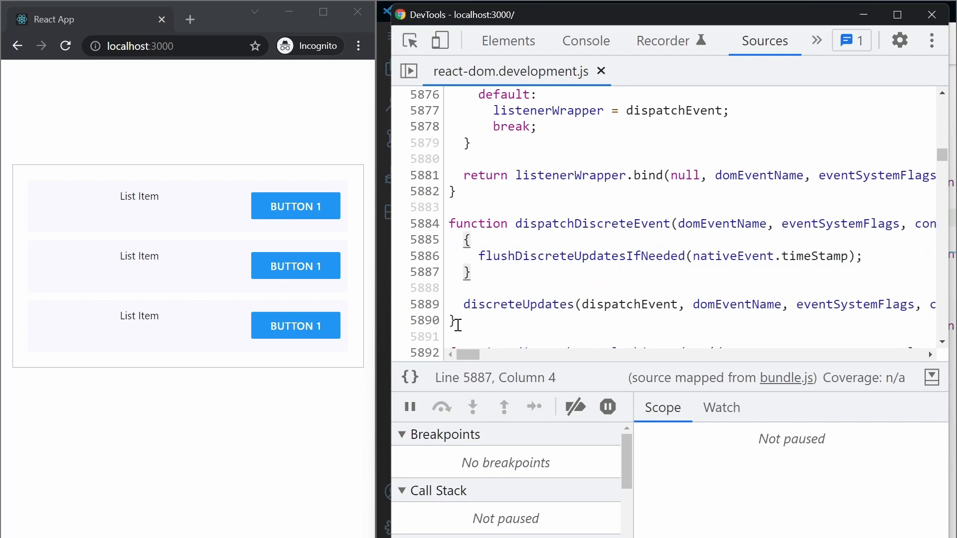